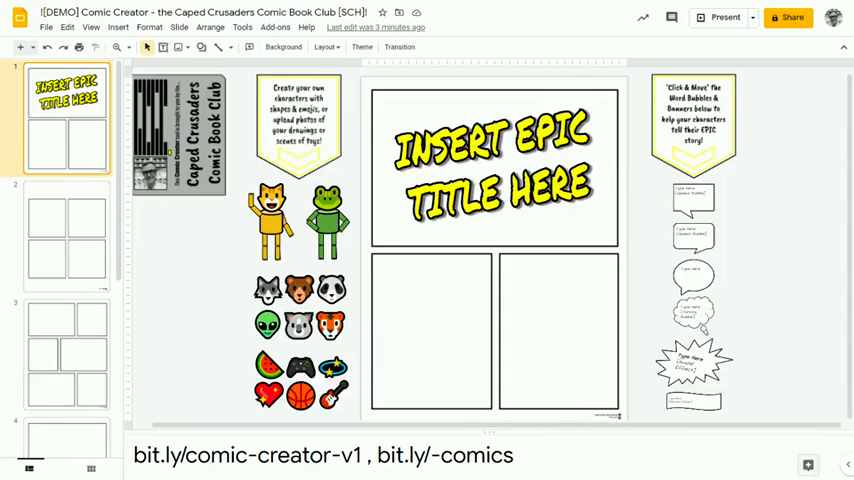
mouse_move(180, 204)
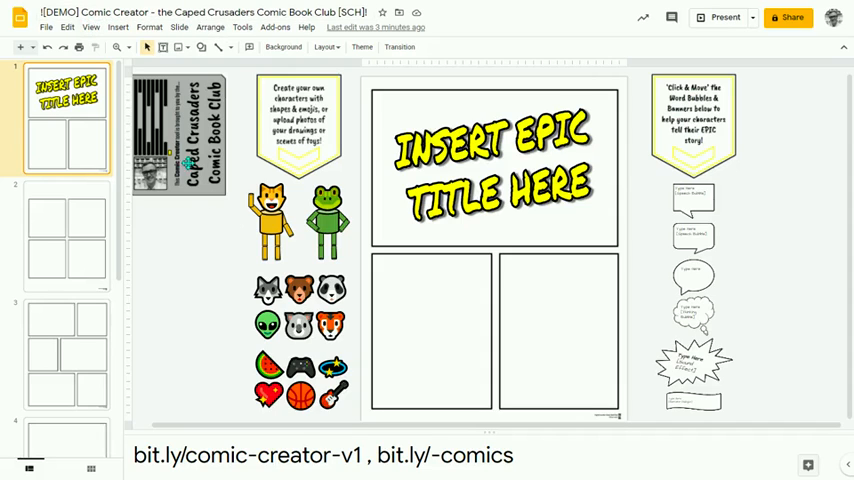
mouse_move(375, 408)
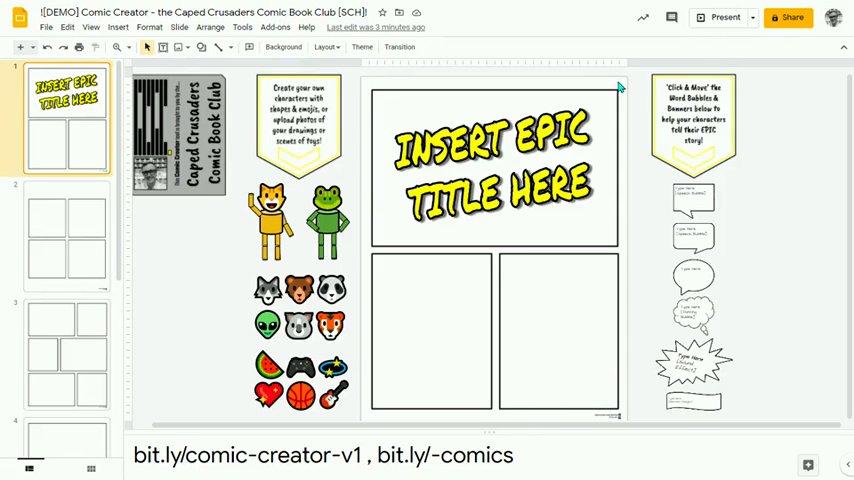
mouse_move(619, 87)
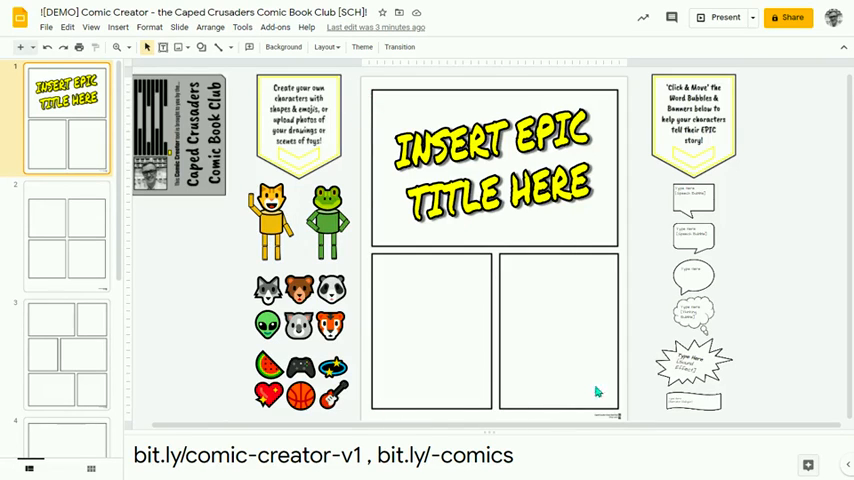
Step: Select the title word art on slide 1, then open slide 2's four-panel comic page
left_click(495, 167)
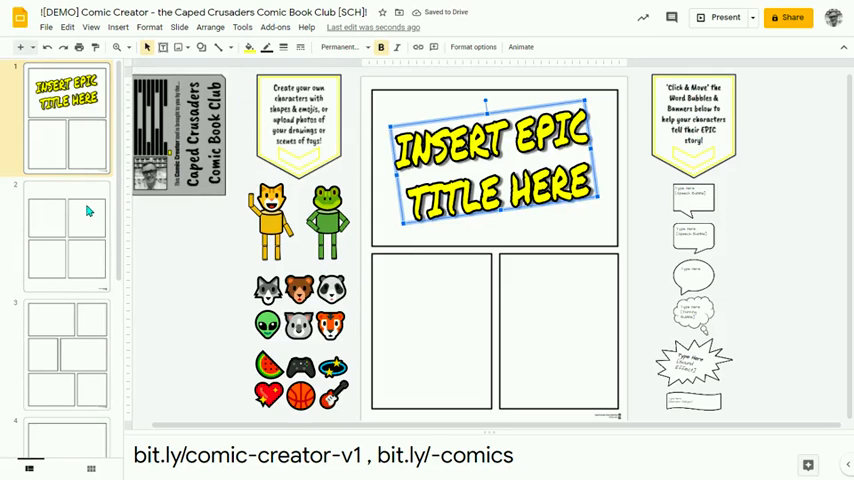
left_click(66, 237)
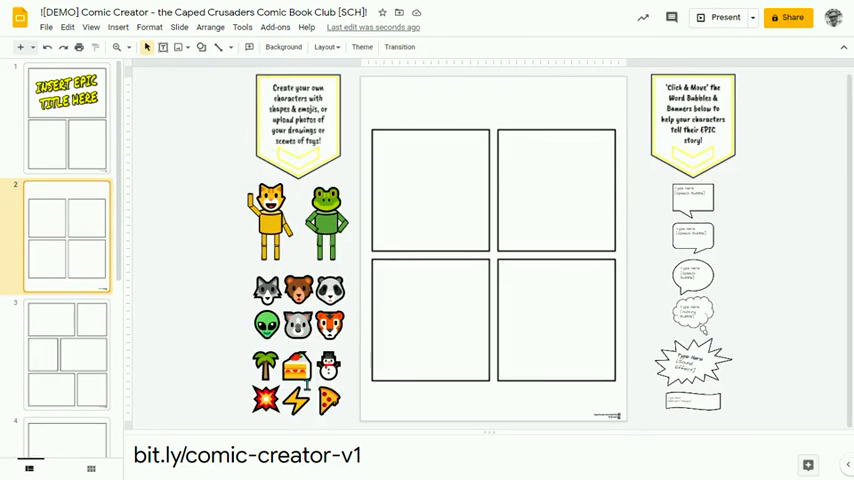
mouse_move(738, 331)
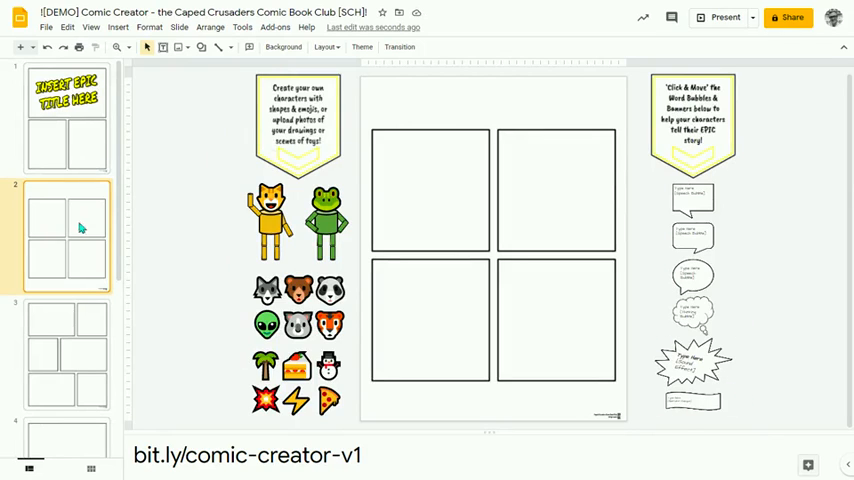
mouse_move(50, 222)
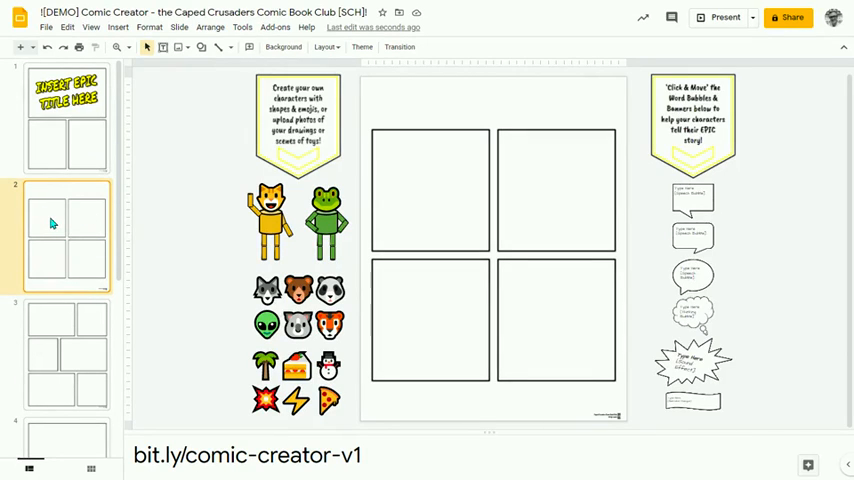
Step: Duplicate the four-panel comic slide as slide 3, then review slides 1 and 2
right_click(53, 223)
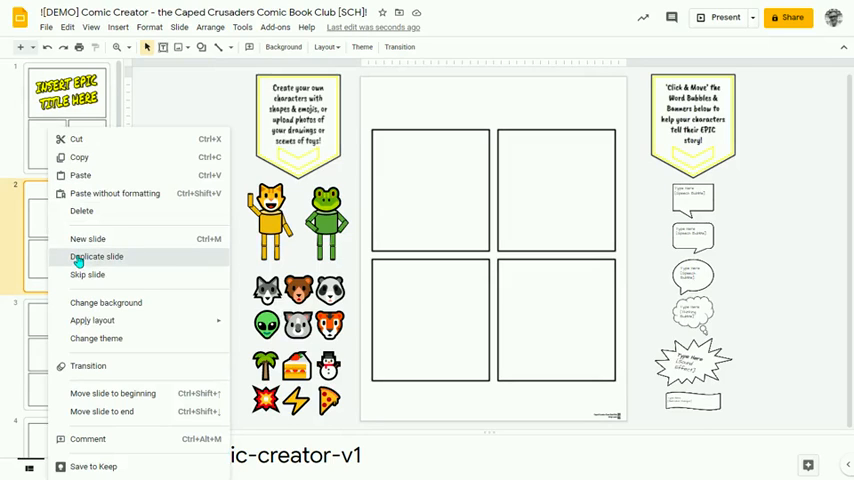
left_click(96, 257)
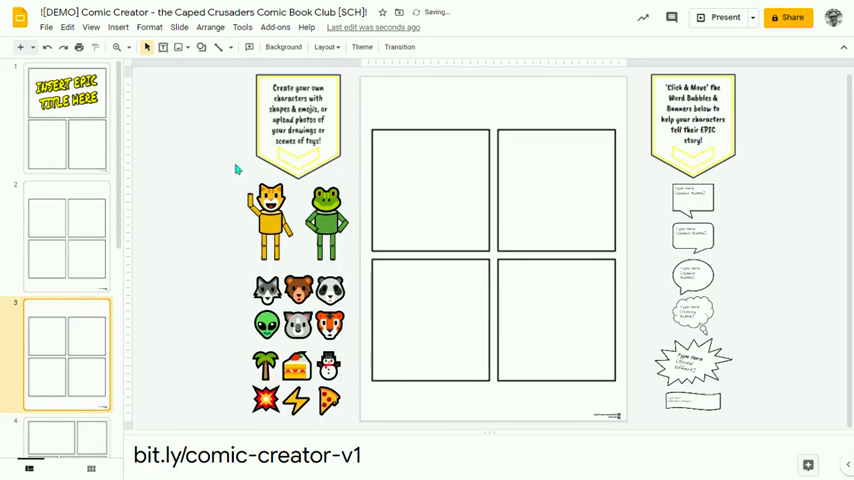
mouse_move(189, 263)
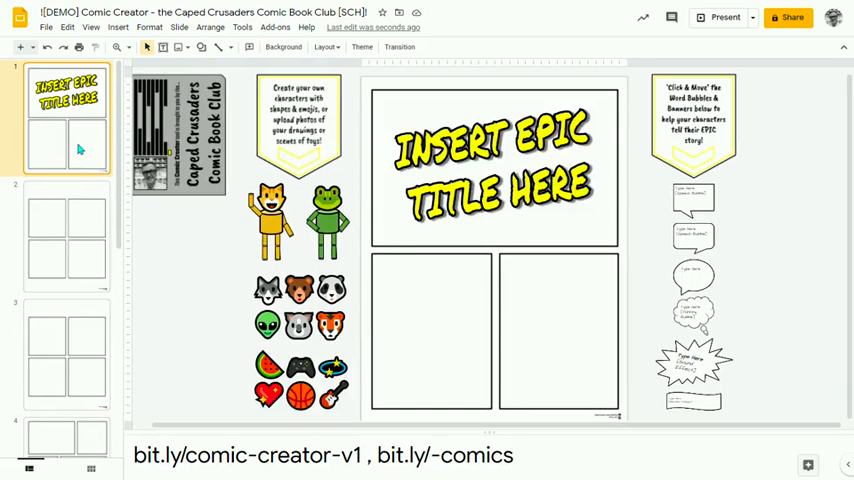
left_click(66, 240)
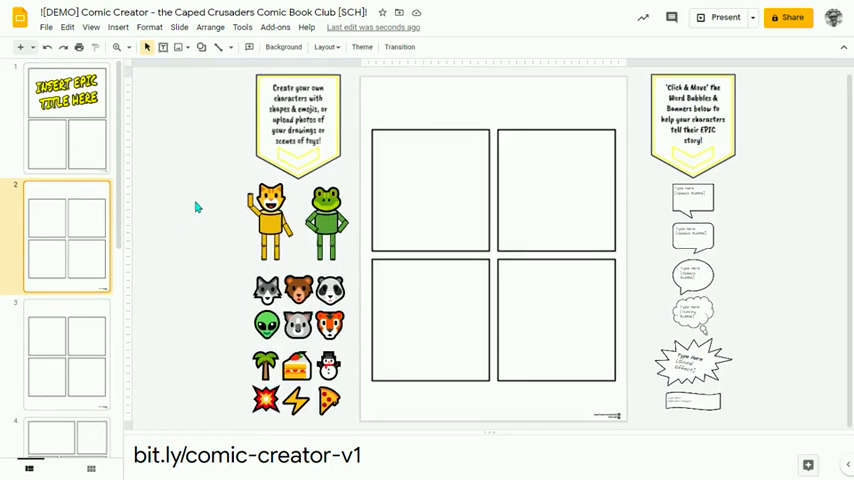
left_click(66, 355)
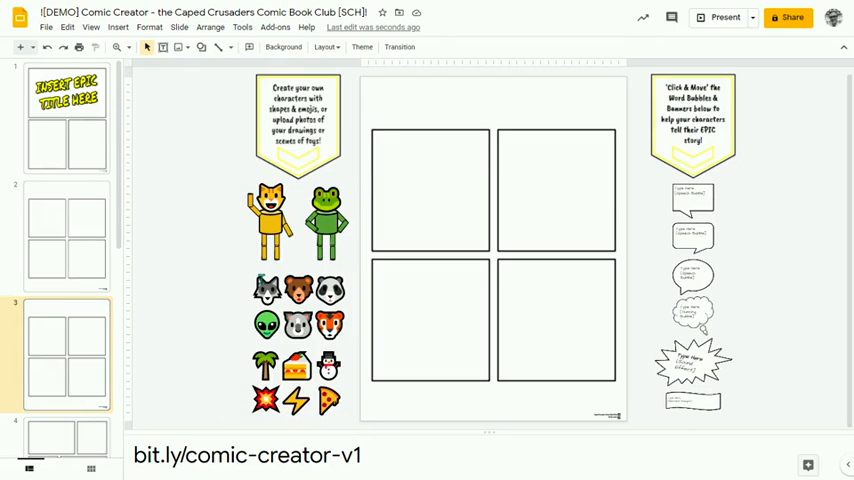
Step: Move the orange cat character group into slide 3's top-left panel
left_click(266, 290)
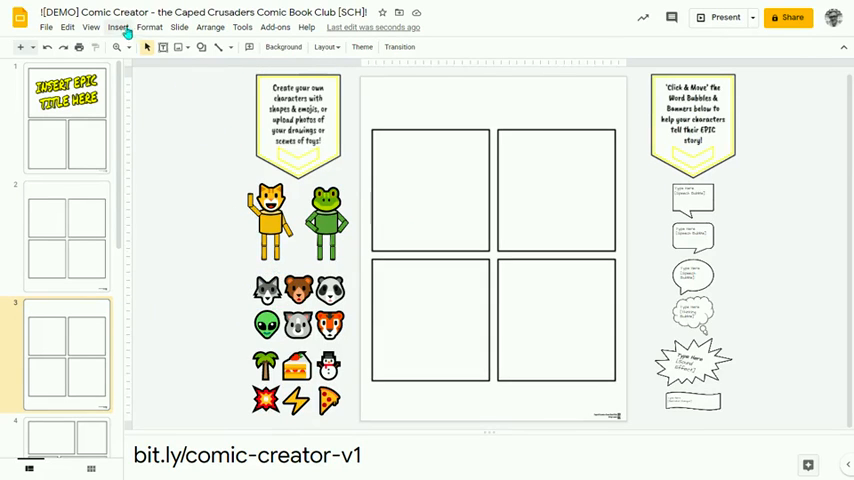
left_click(118, 27)
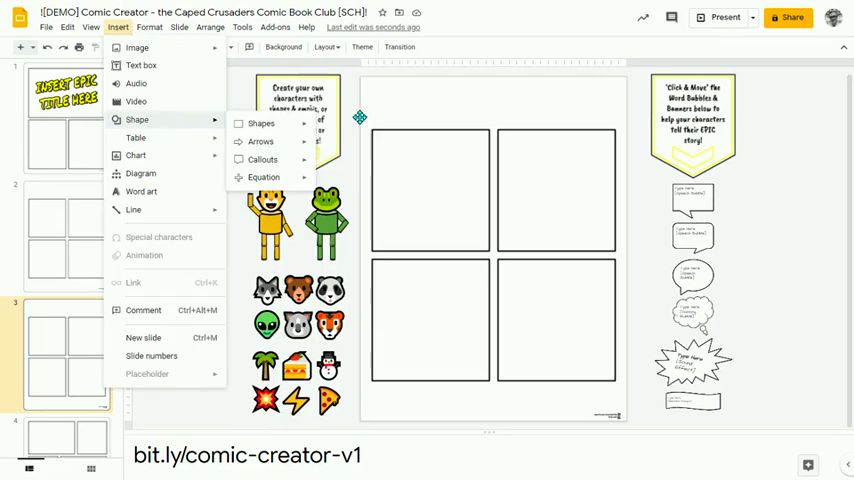
left_click(340, 245)
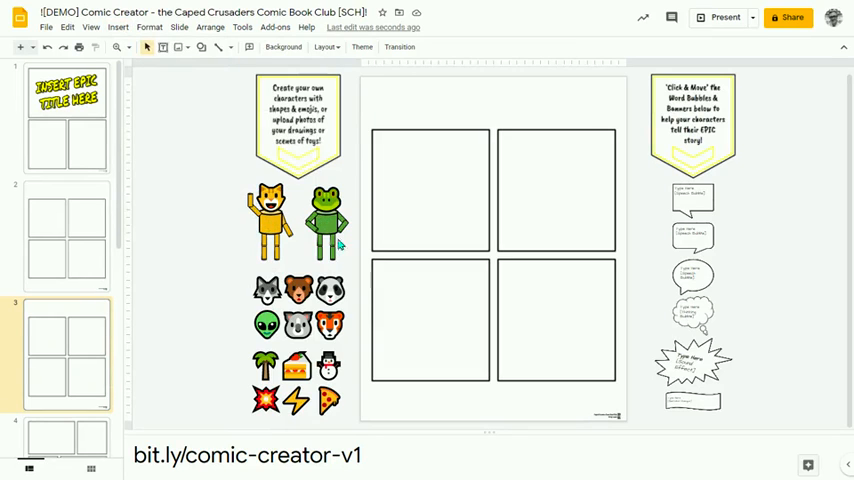
mouse_move(237, 210)
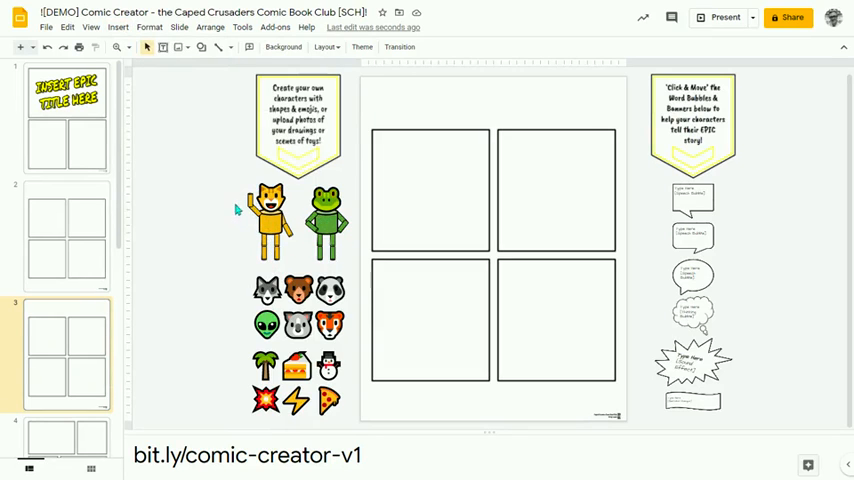
left_click(267, 218)
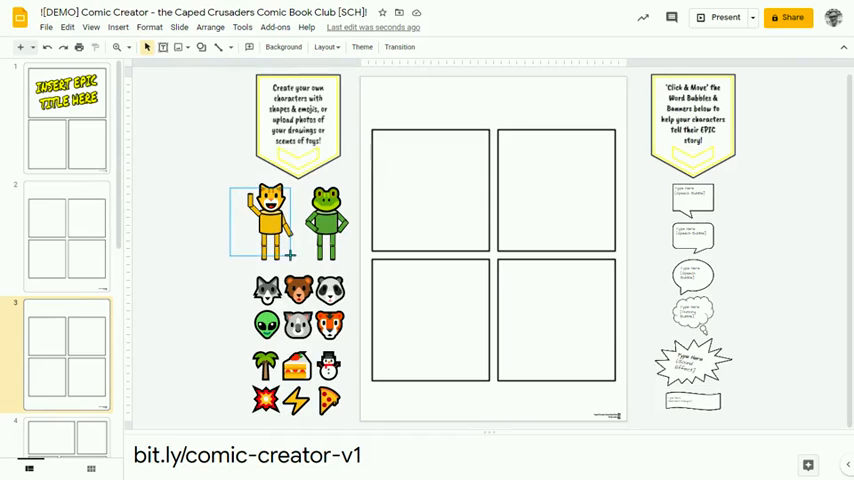
left_click(328, 222)
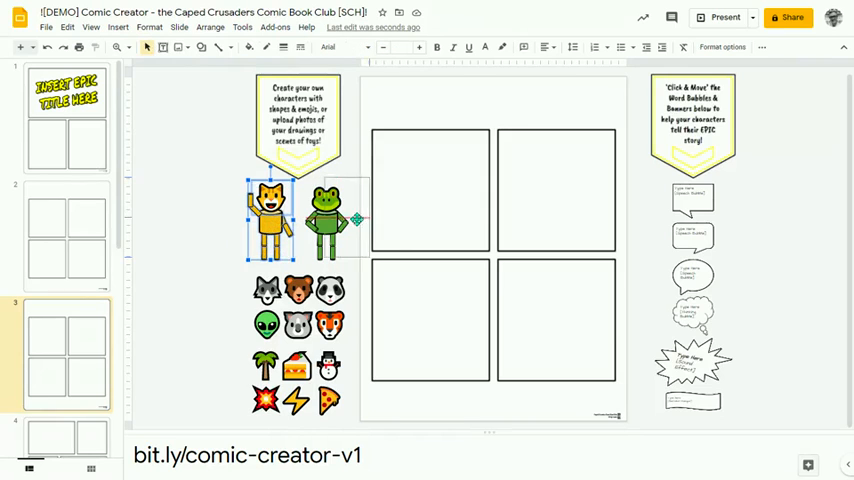
left_click_drag(270, 220, 405, 195)
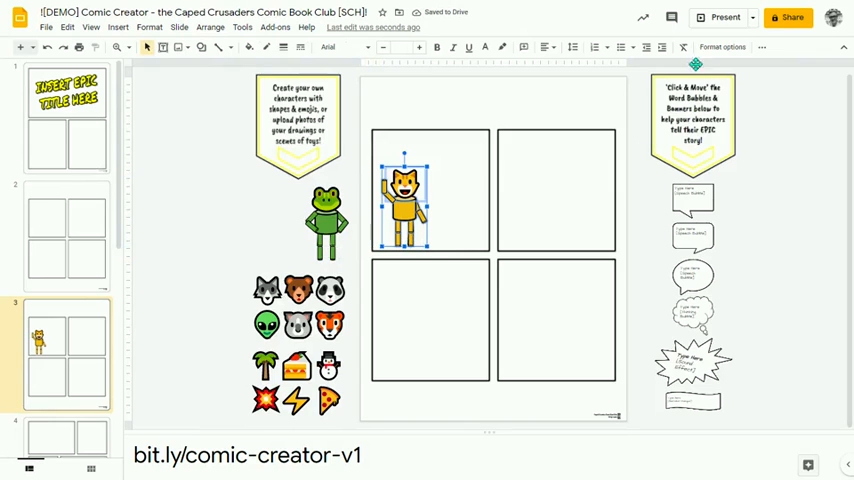
mouse_move(638, 175)
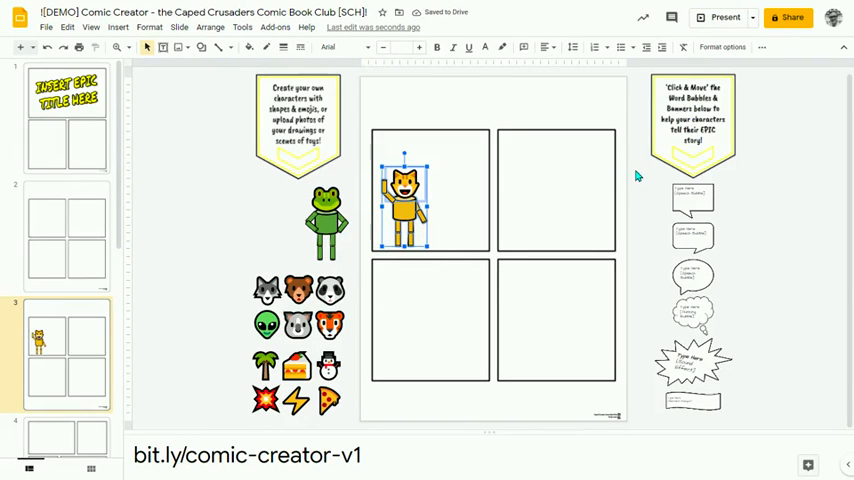
mouse_move(463, 207)
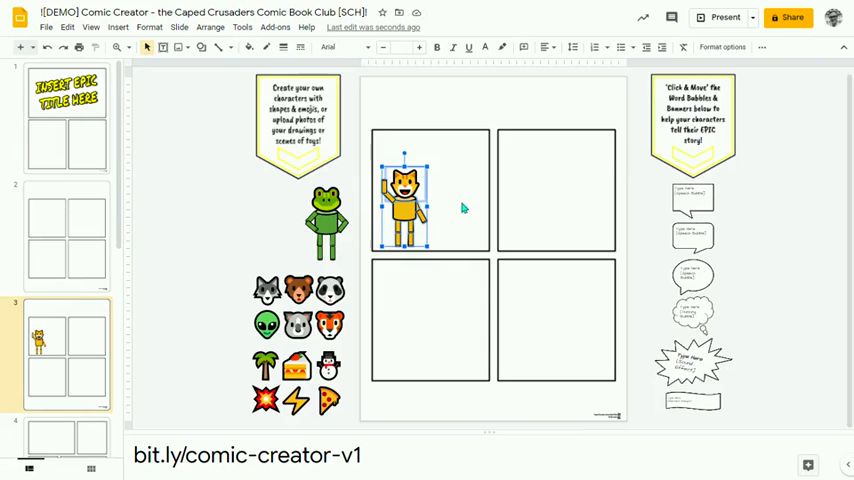
Step: Select the cat's leg piece and bend it outward into a new pose
left_click(463, 207)
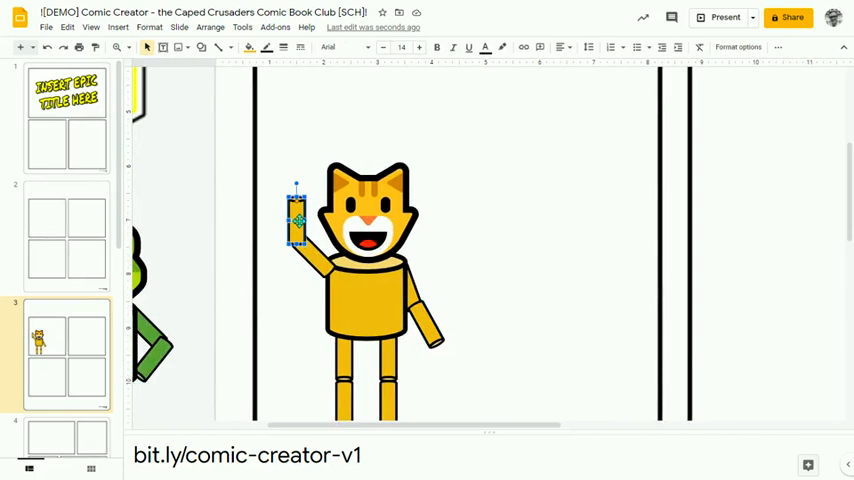
scroll("down", 3)
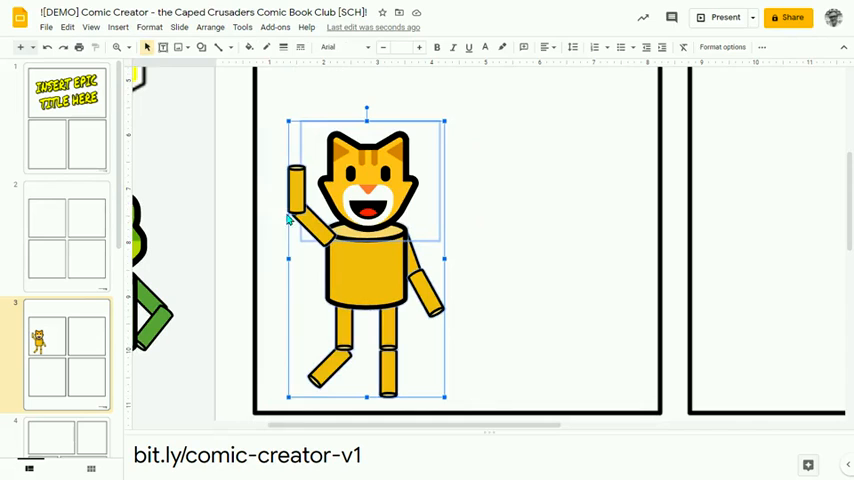
left_click(66, 27)
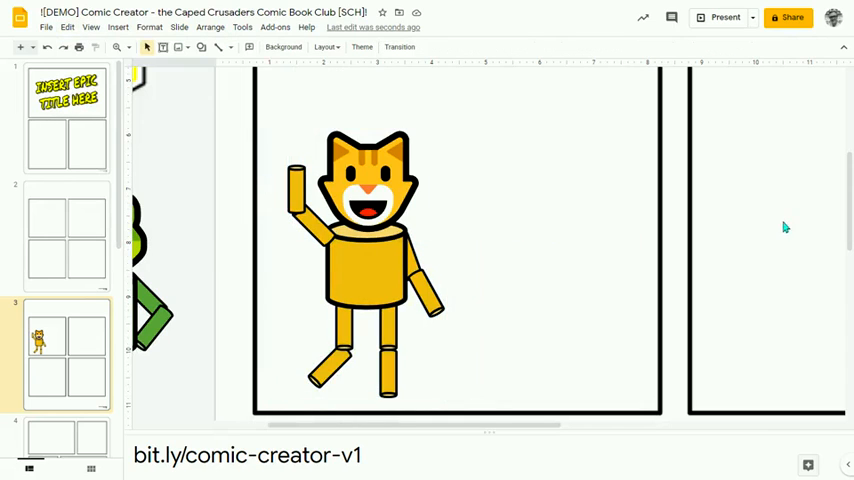
Step: Set the zoom to Fit to view all of slide 3
left_click(130, 47)
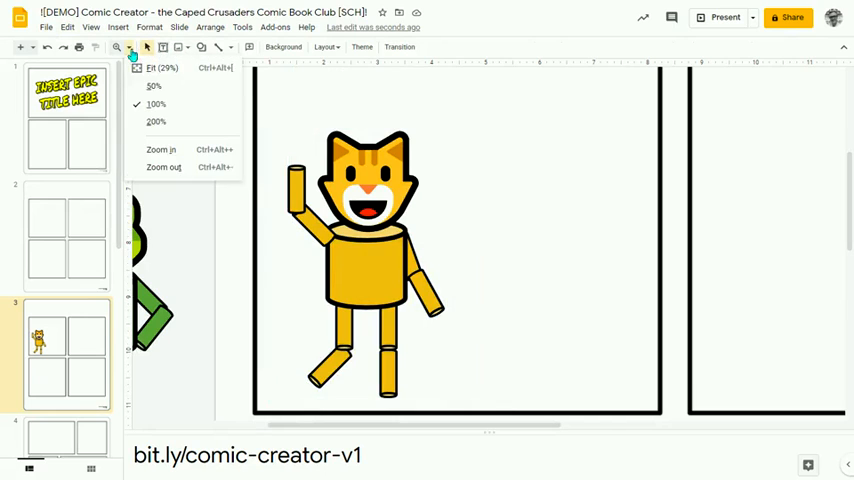
left_click(155, 67)
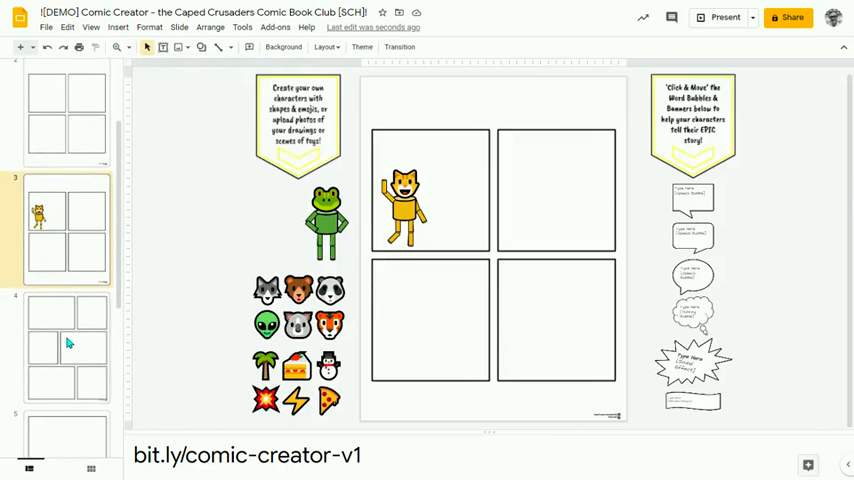
Step: Switch to slide 4 and browse the Insert menu's image upload options
left_click(66, 345)
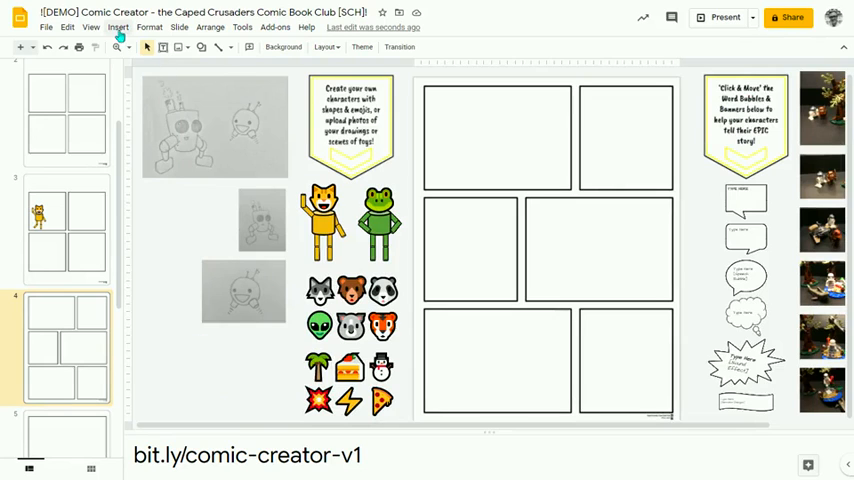
left_click(118, 27)
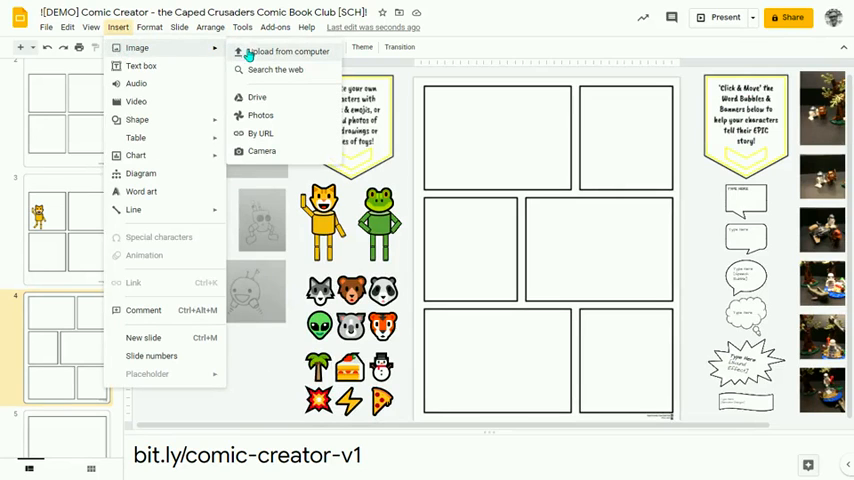
mouse_move(255, 317)
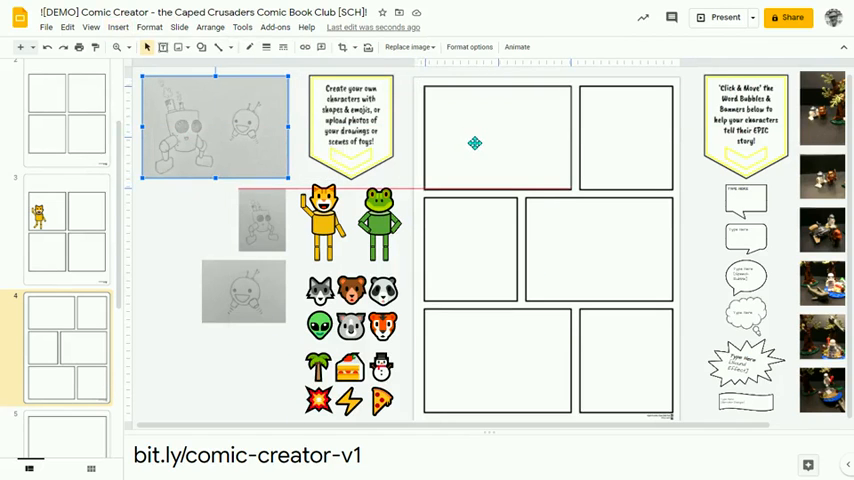
Step: Drag the pencil robot drawing into the top-left panel and nudge it to fit
left_click_drag(213, 128, 497, 137)
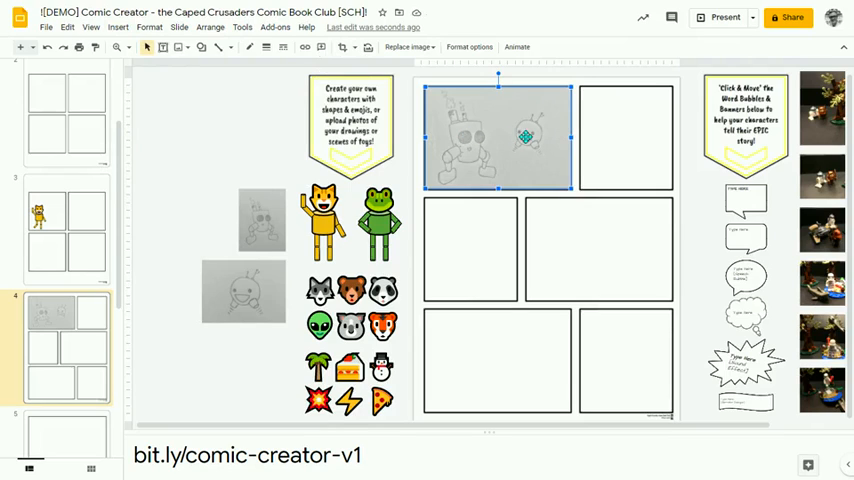
left_click_drag(525, 138, 475, 150)
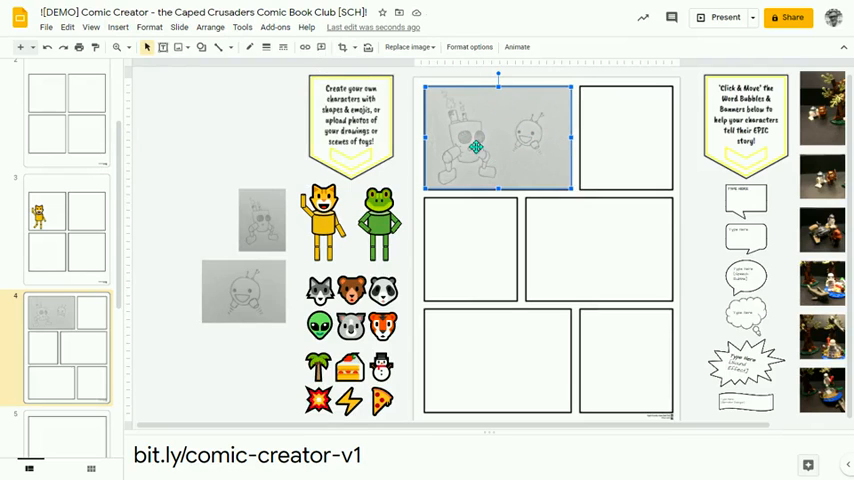
mouse_move(468, 46)
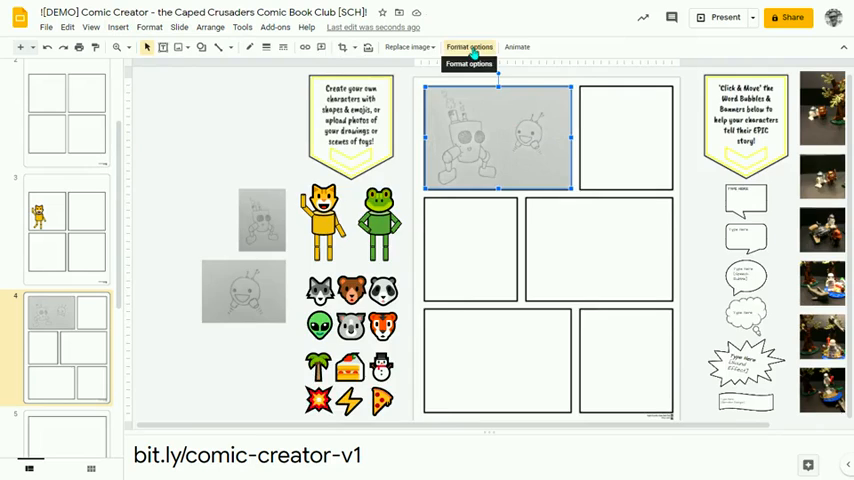
Step: Recolor the robot drawing orange in Format options and expand Size & Rotation
left_click(469, 46)
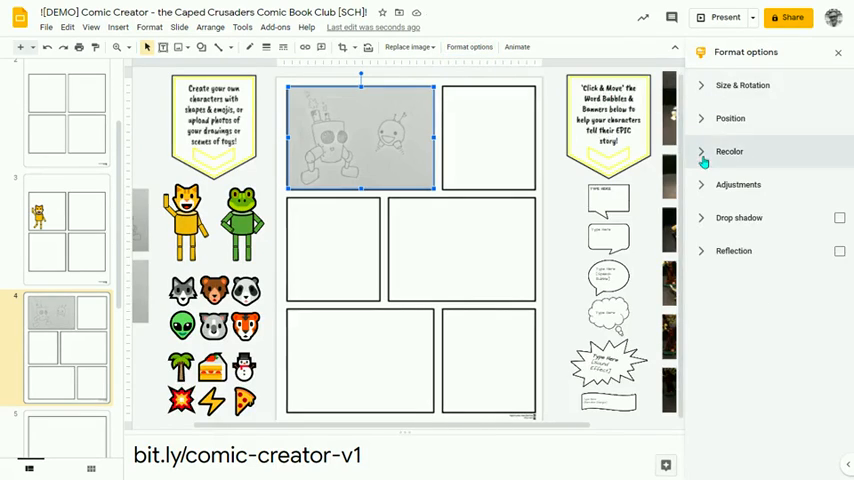
left_click(729, 151)
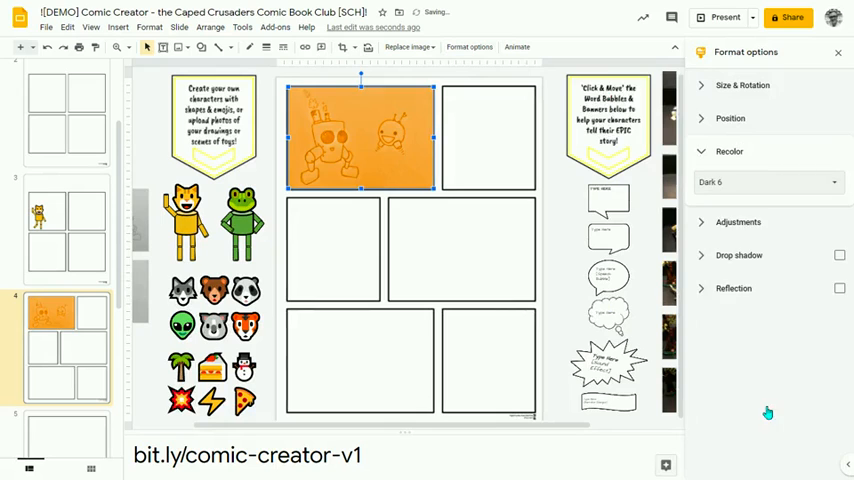
mouse_move(700, 88)
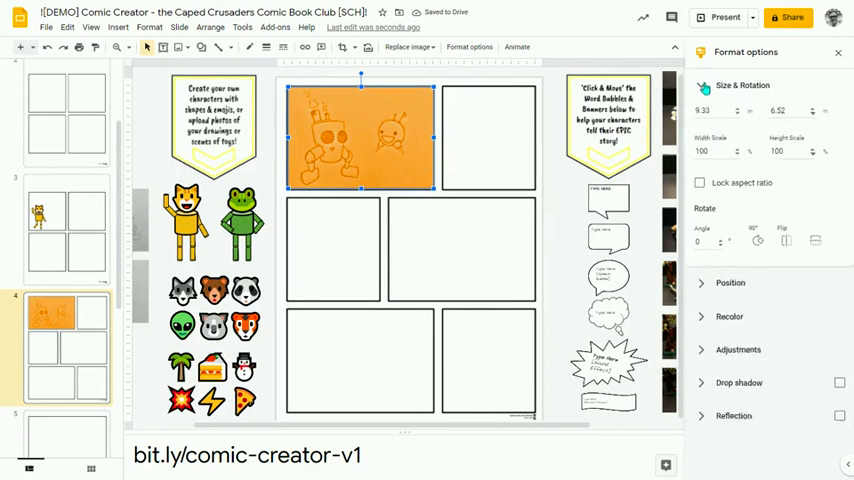
left_click(786, 273)
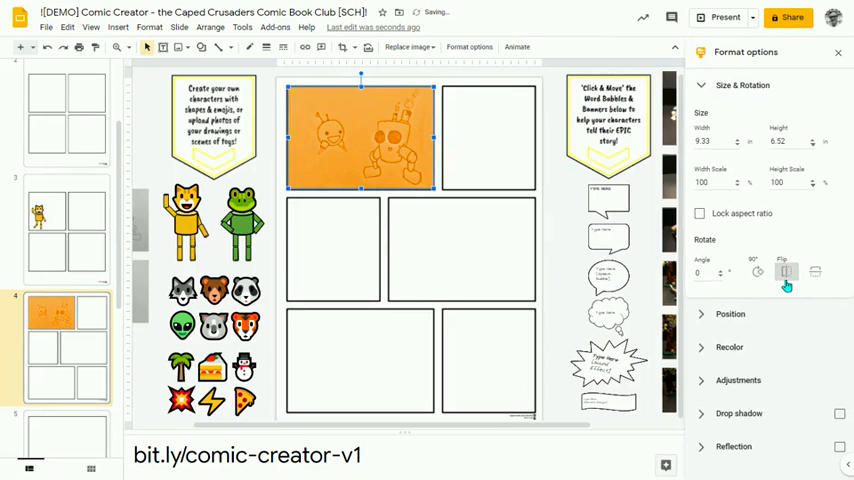
left_click(786, 272)
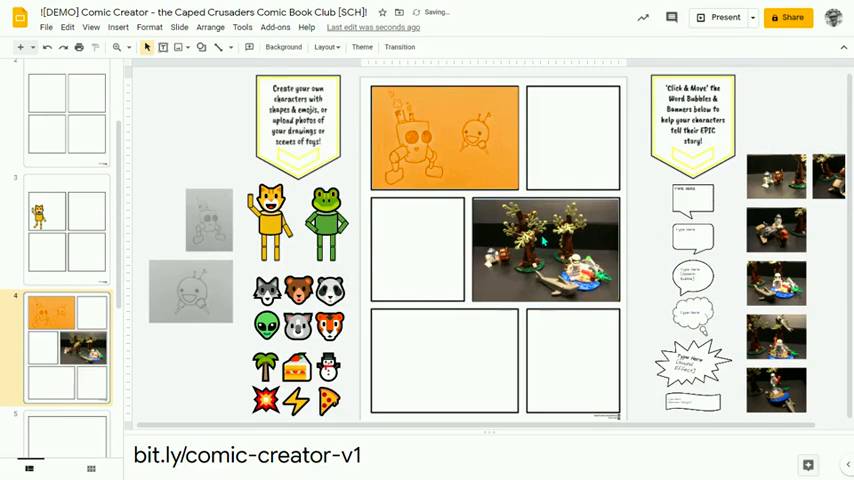
left_click(117, 27)
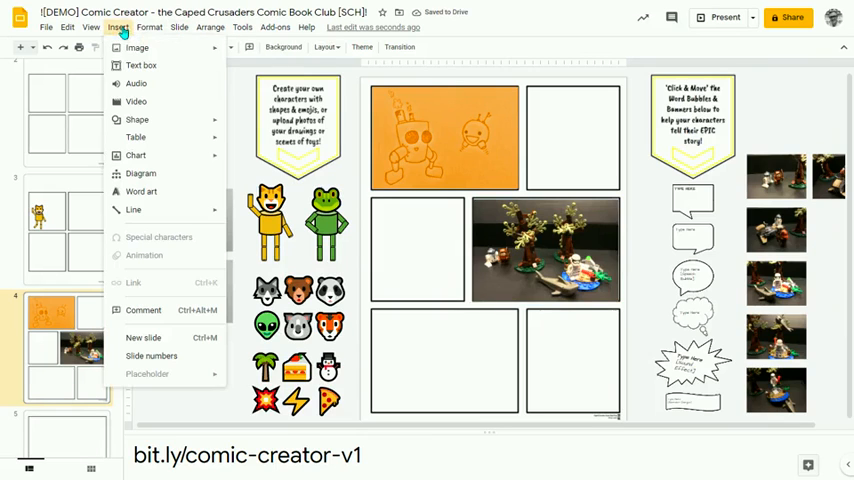
left_click(137, 47)
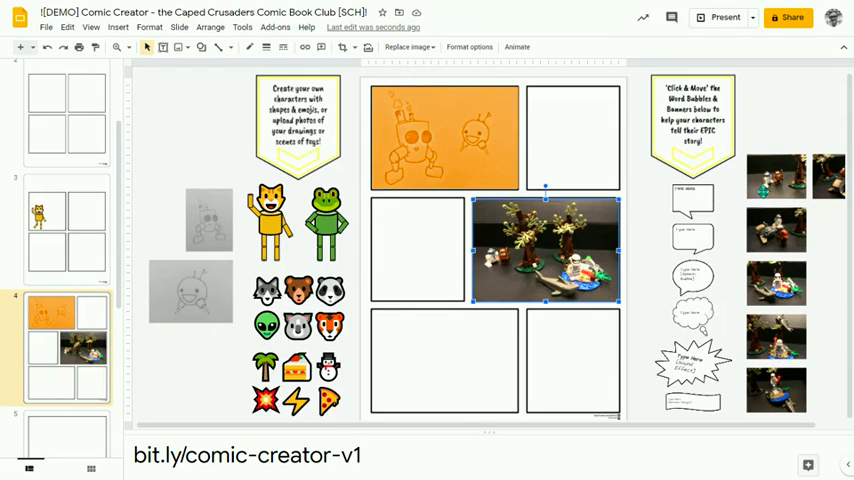
left_click(777, 283)
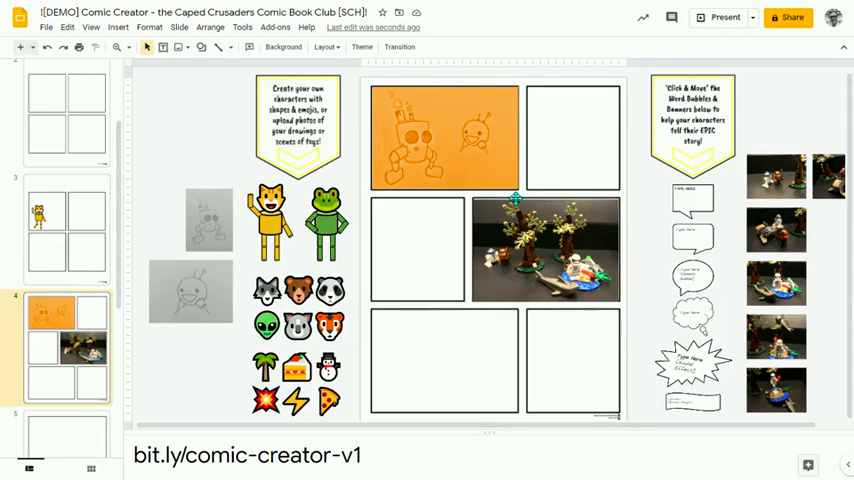
Step: Place the green frog in the middle-left panel with a 'Type Here' speech bubble by its head
left_click(300, 220)
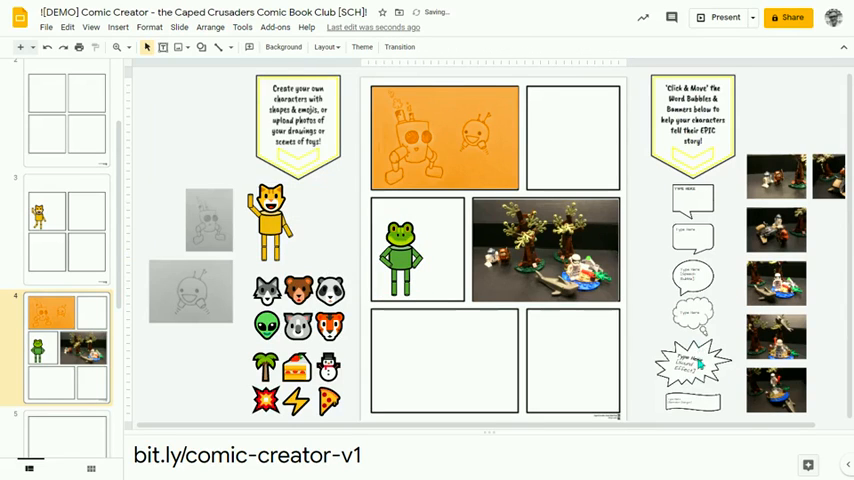
mouse_move(700, 212)
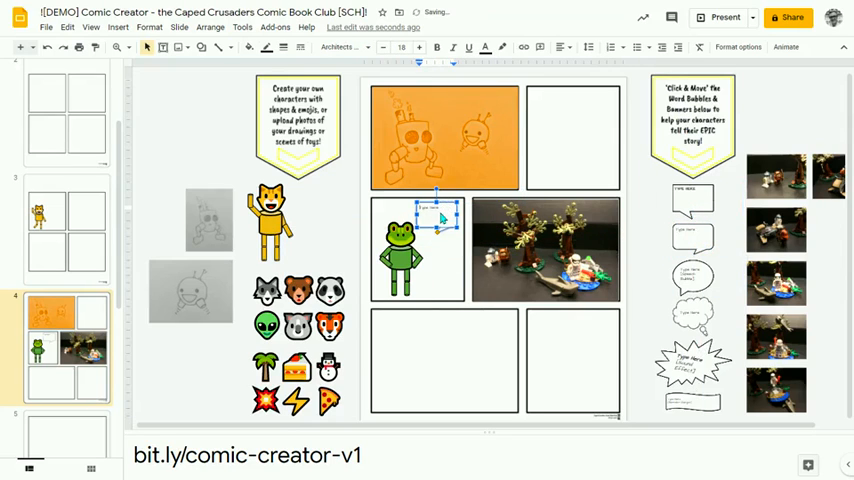
left_click(122, 47)
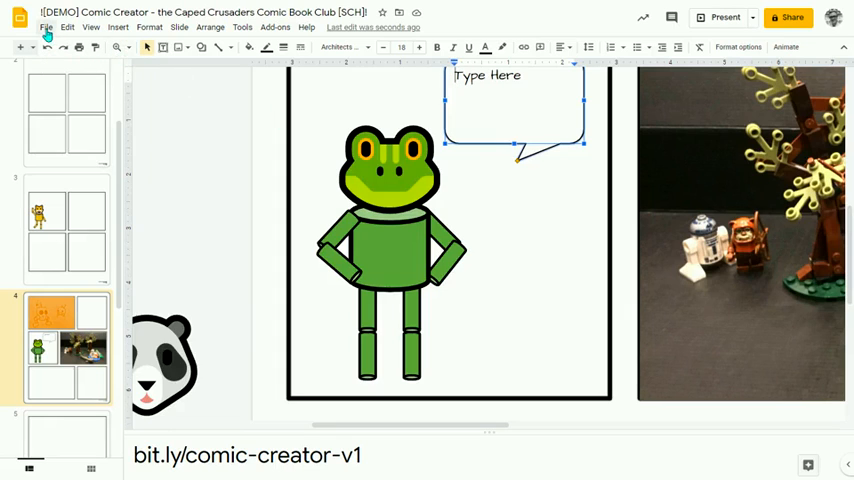
left_click(123, 47)
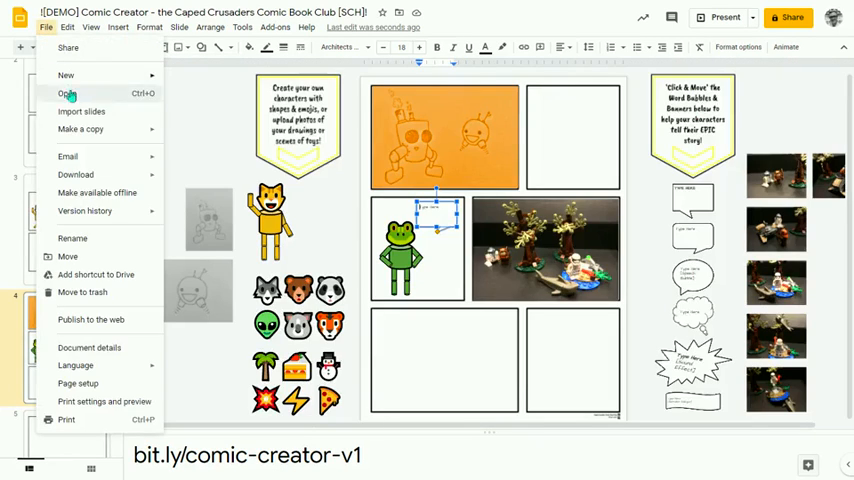
mouse_move(91, 320)
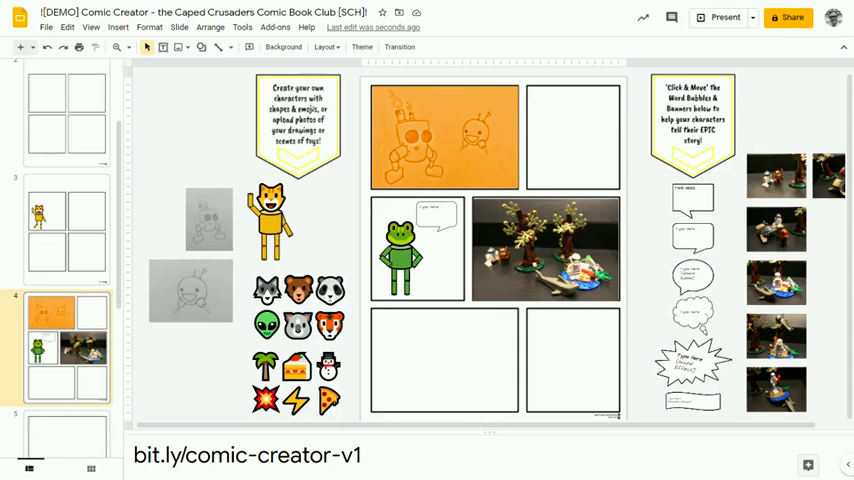
mouse_move(388, 399)
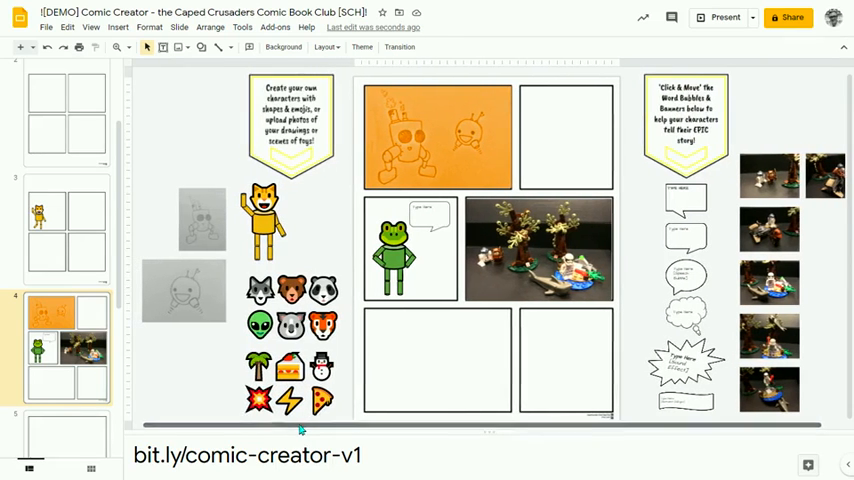
mouse_move(635, 180)
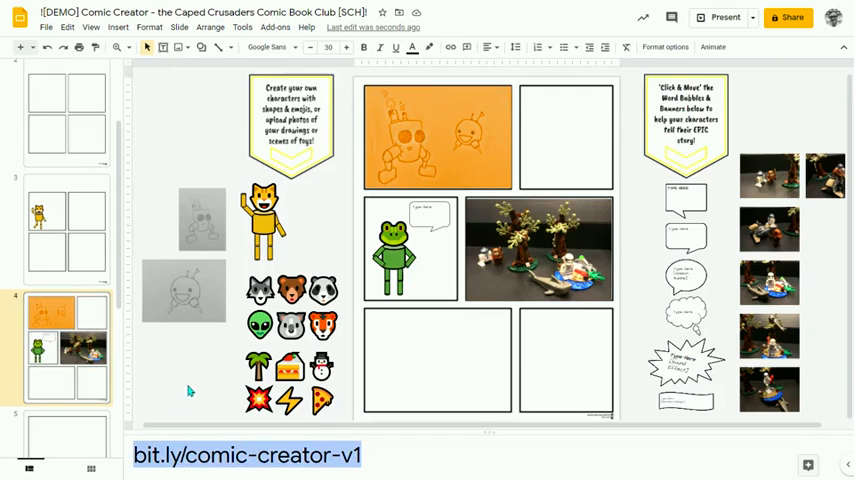
mouse_move(196, 377)
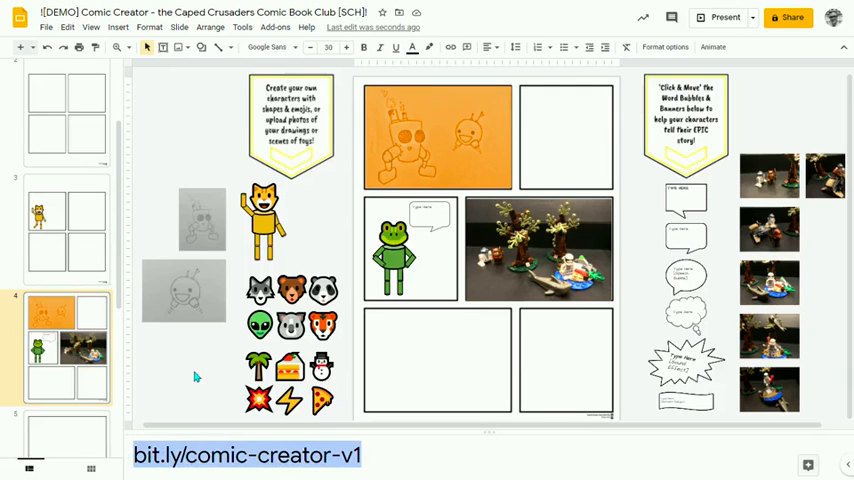